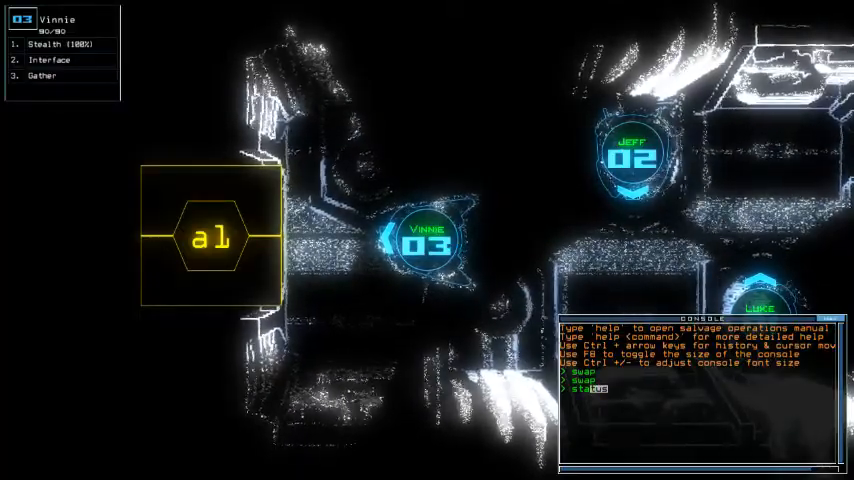
Run the status check: Military 8, one infestation type, good hull, scrap capacity 40.
key("Return")
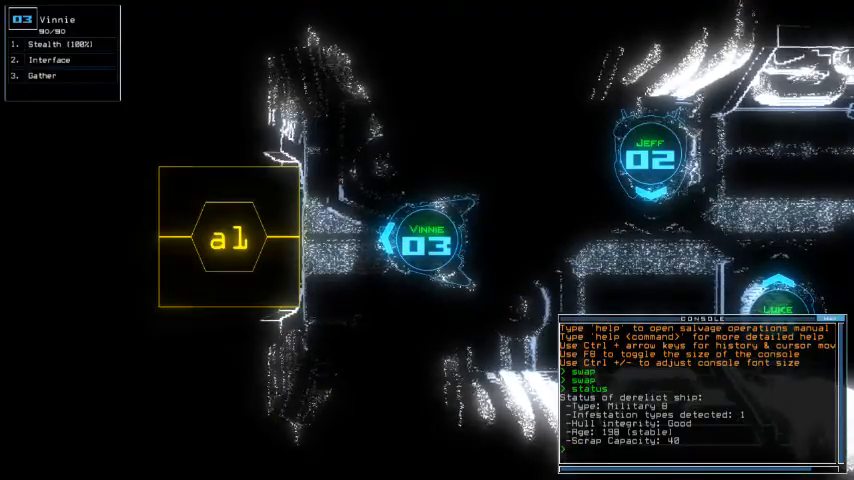
Start the mission with 'go', sending drones into the derelict to gather scrap.
type("go")
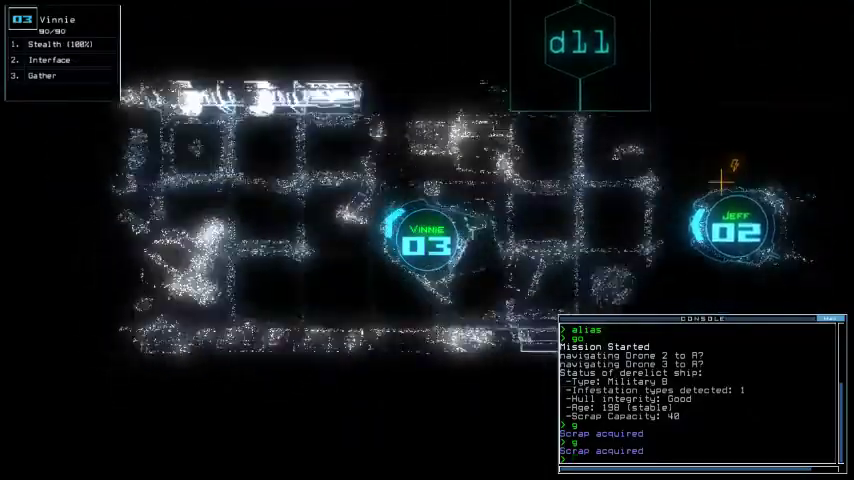
Activate the derelict's defenses after powering the generator and interface.
left_click(49, 60)
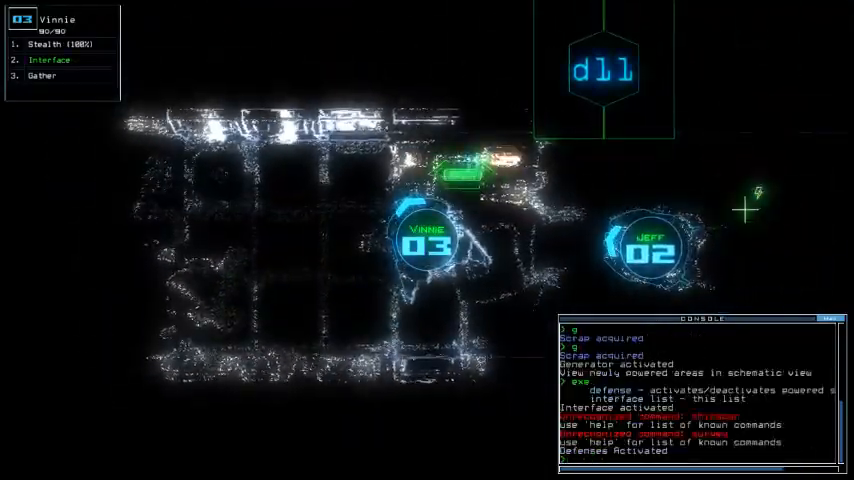
type("defense")
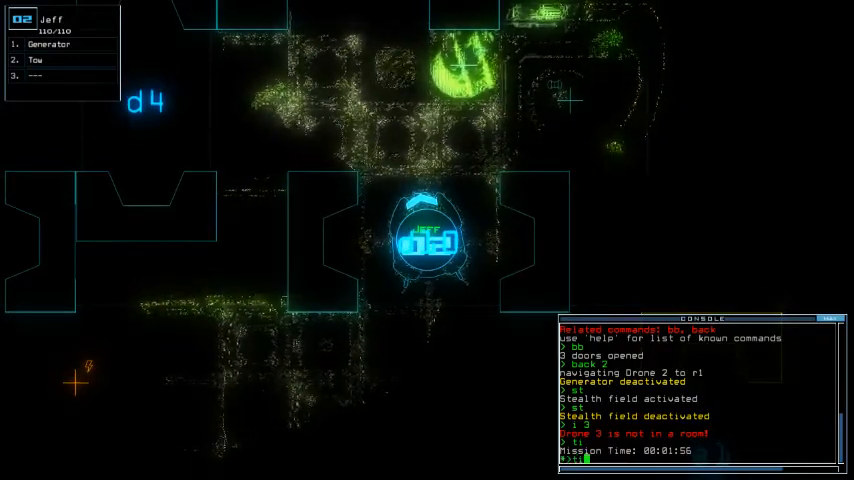
Gather more scrap and redock the boarding ship at airlock a3.
type("ti")
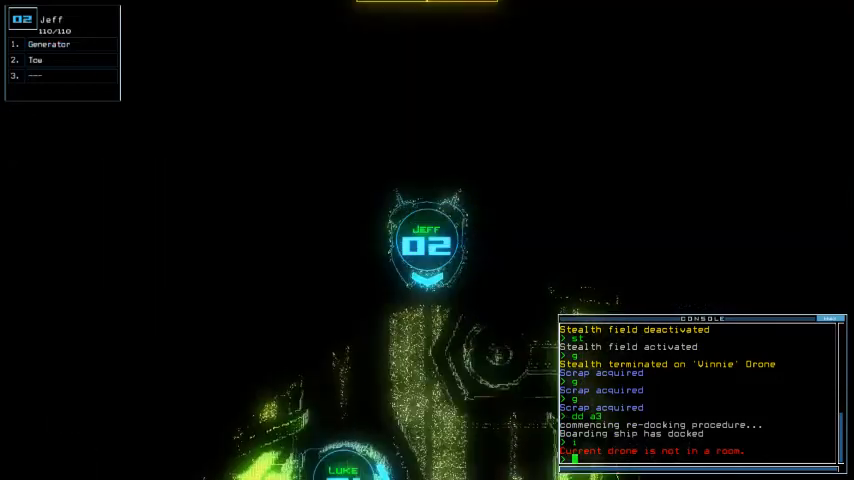
Send drones 2 and 3 back to r1 and view the schematic at a3.
type("a3")
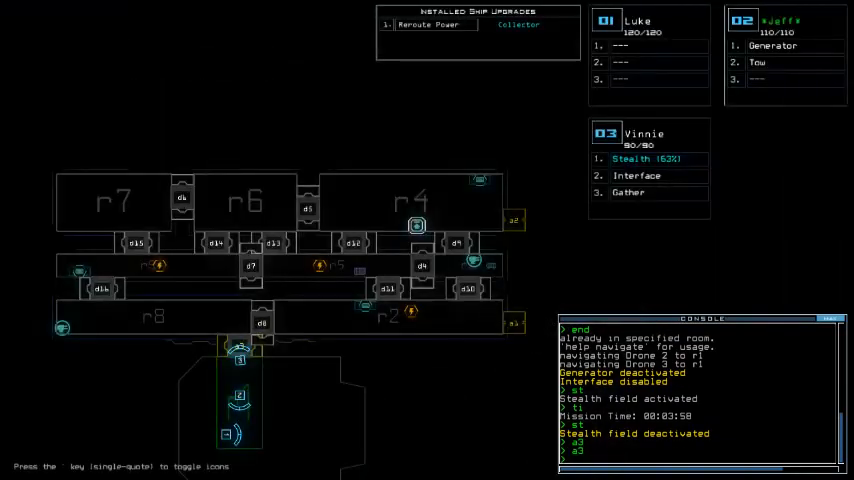
Dock and end the mission, then dismiss the 770 score summary to view the leaderboard.
type("dd al")
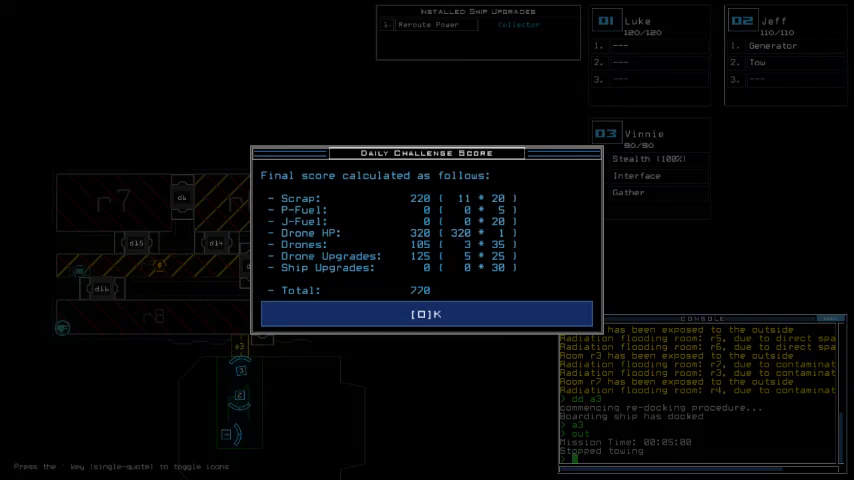
left_click(426, 314)
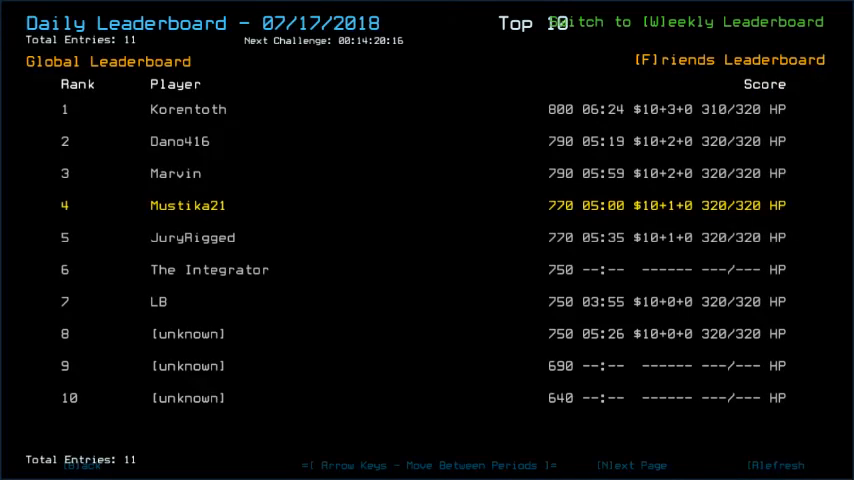